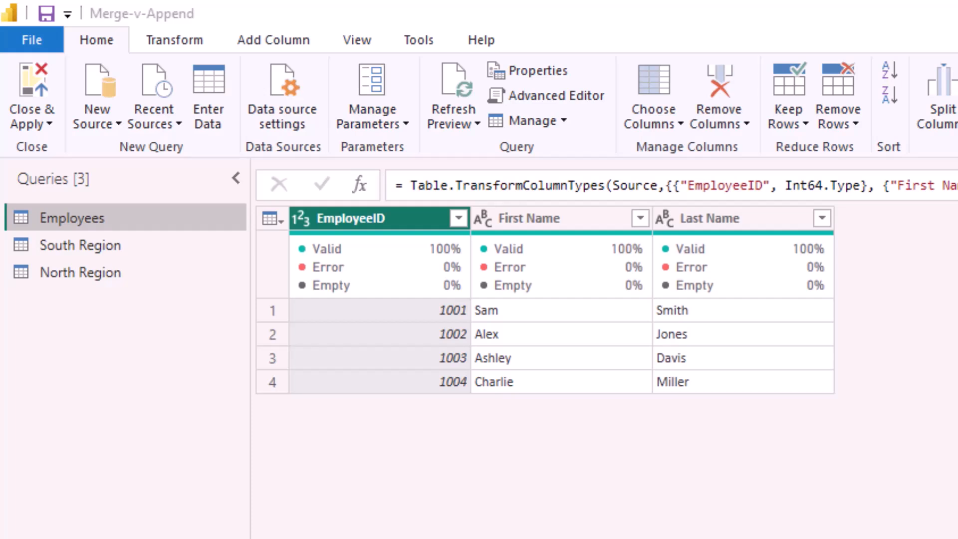
mouse_move(176, 279)
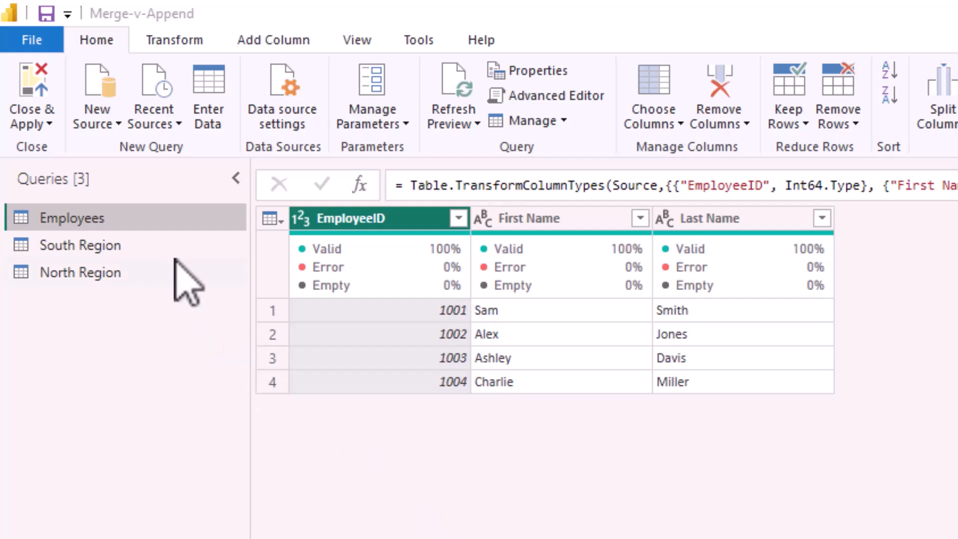
Review the South Region data, then return to the Employees query
left_click(79, 245)
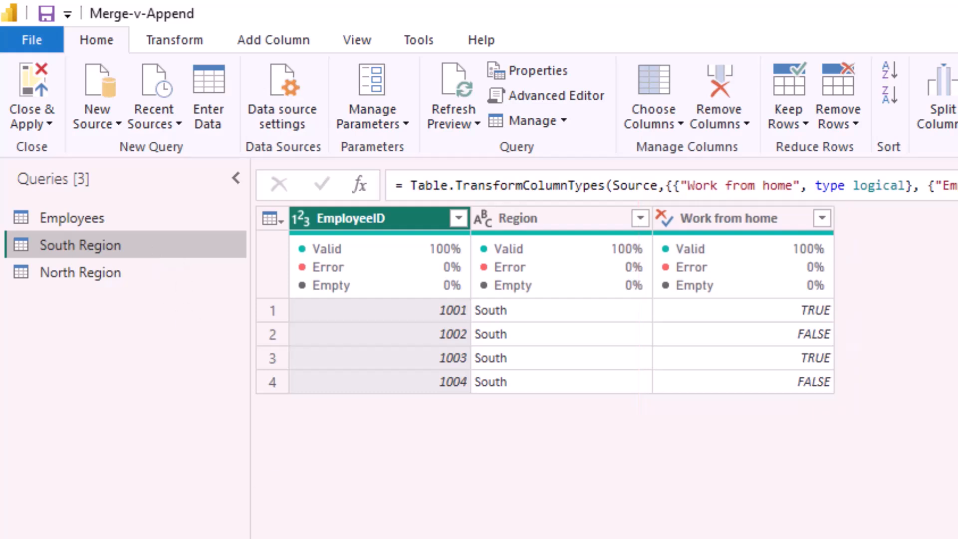
mouse_move(127, 233)
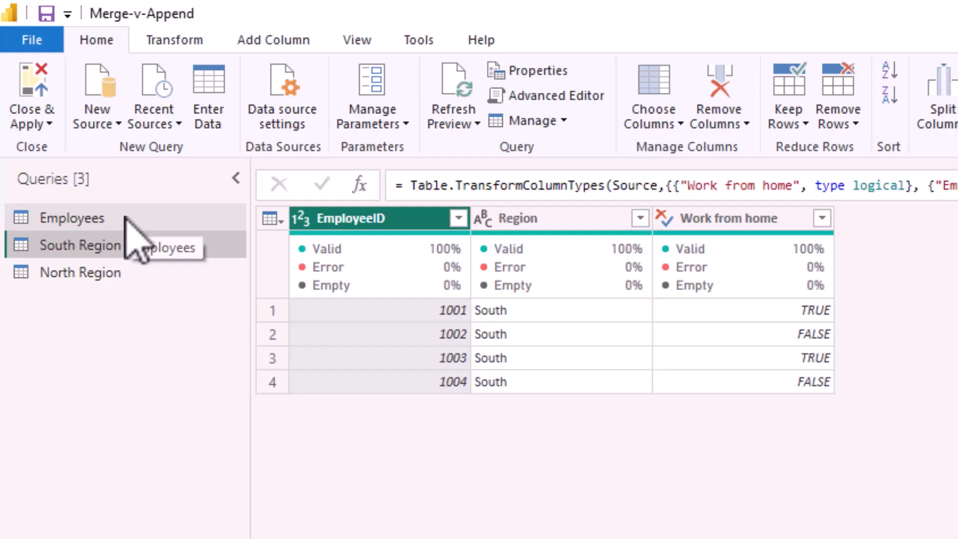
left_click(72, 218)
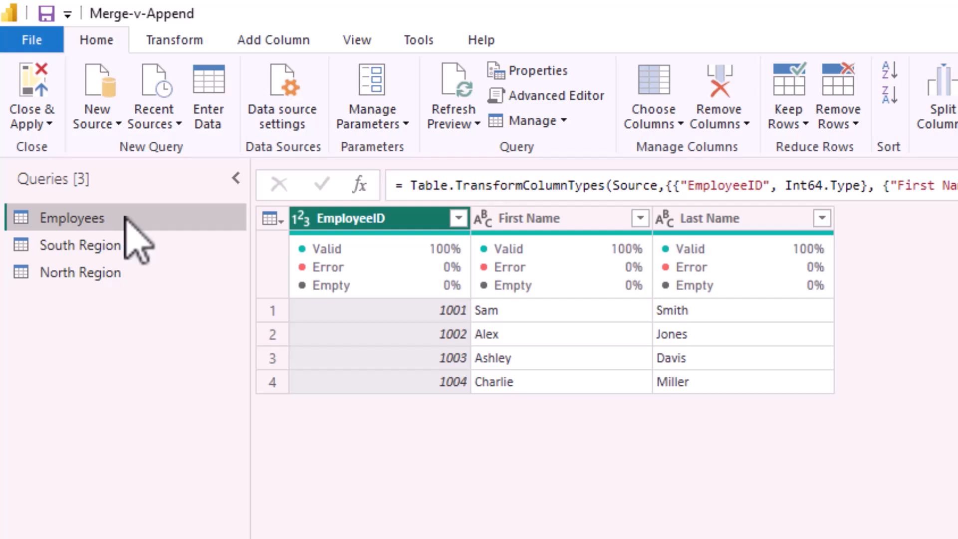
mouse_move(362, 499)
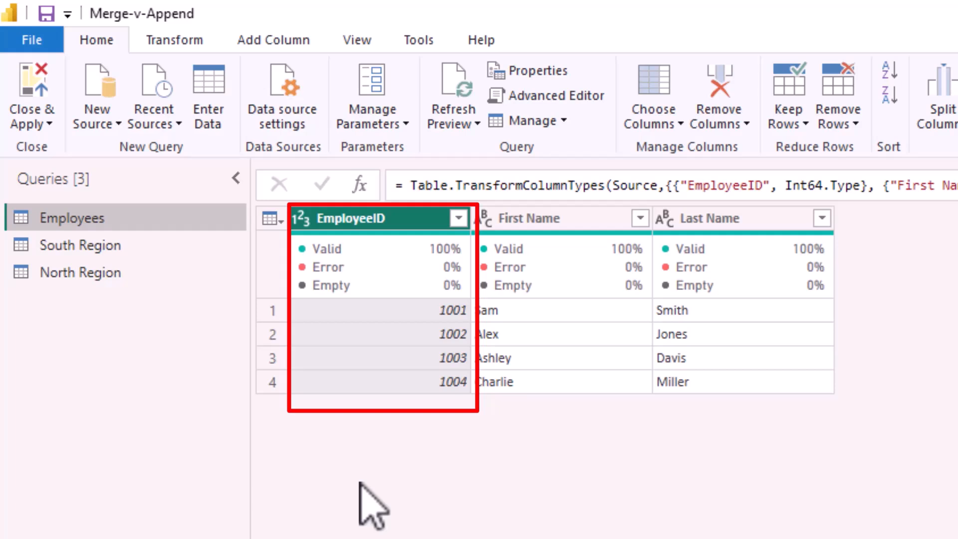
Merge as new: Employees to South Region, matching EmployeeID on both tables
left_click(822, 70)
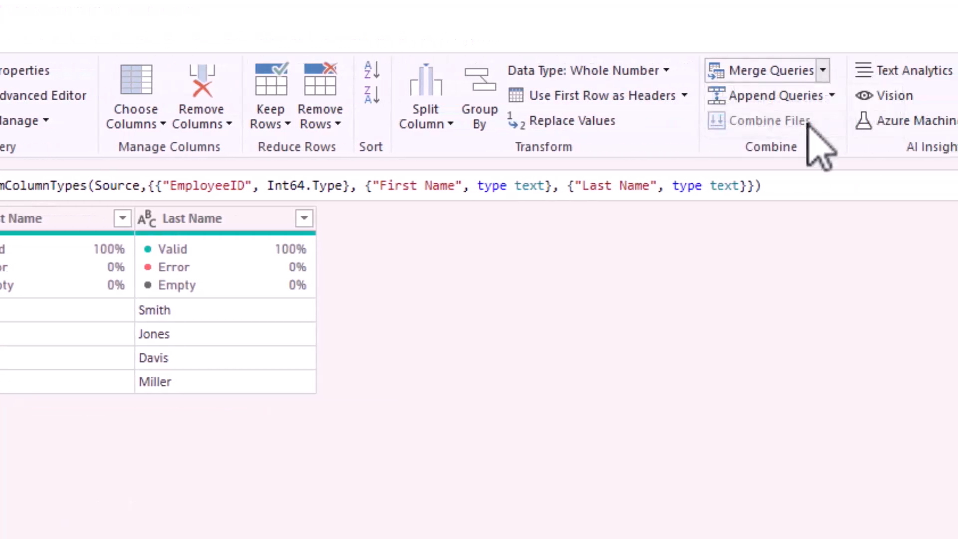
left_click(760, 70)
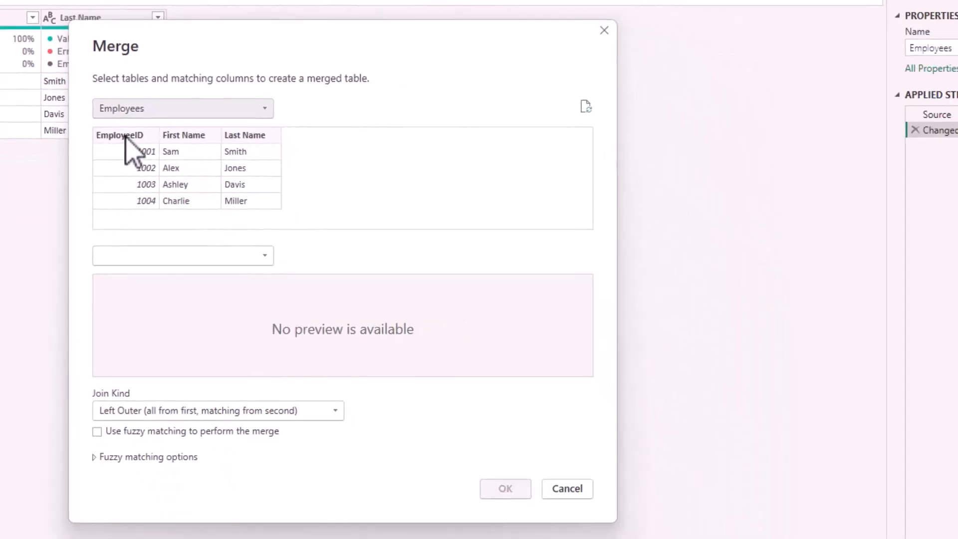
left_click(120, 135)
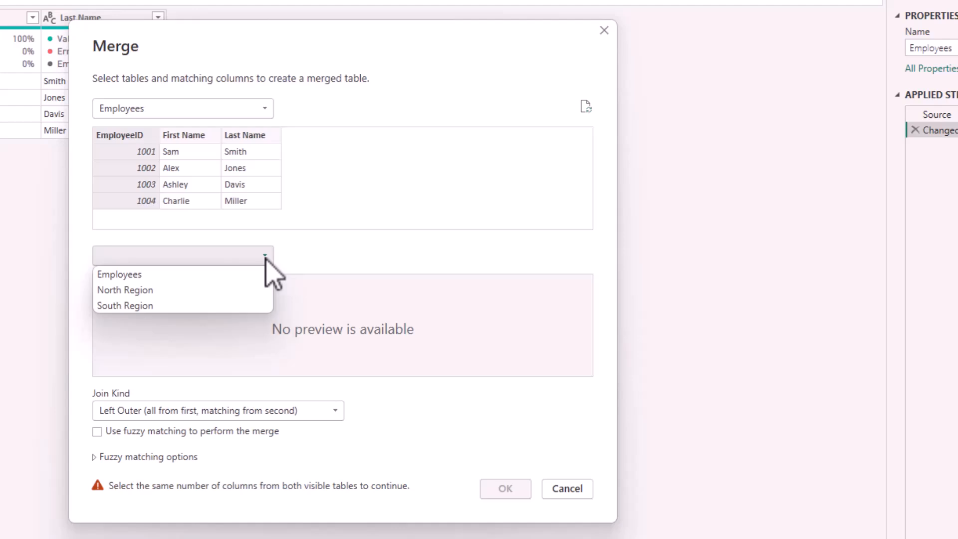
left_click(125, 305)
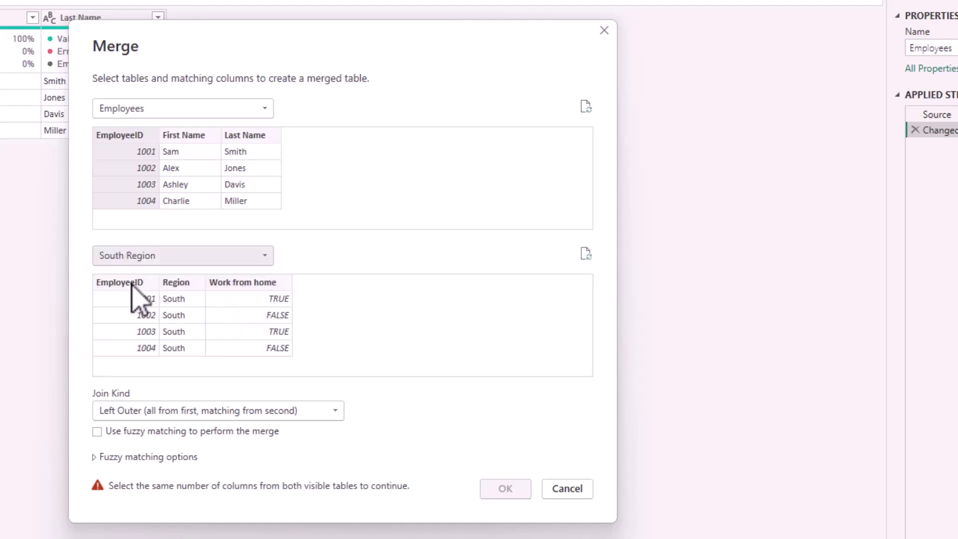
left_click(121, 282)
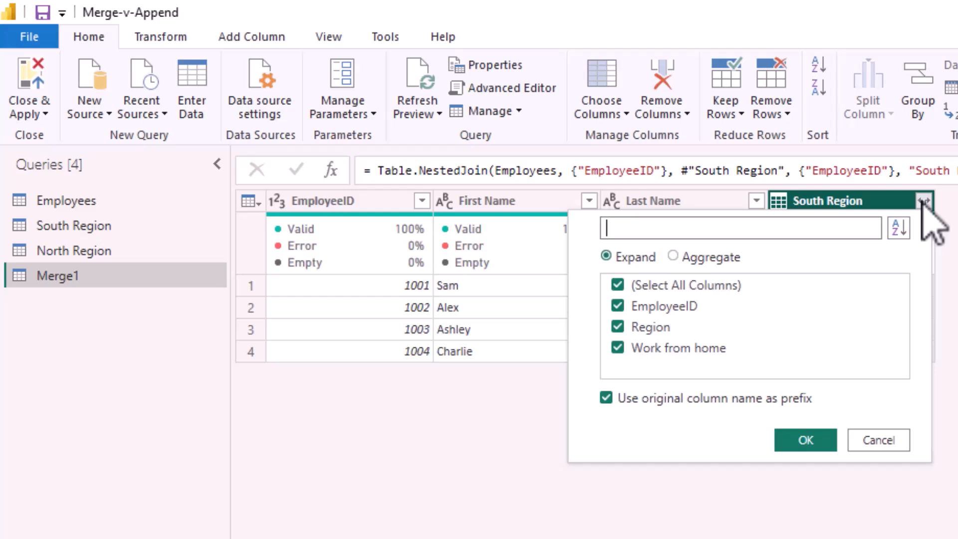
Expand the South Region column keeping only Work from home, without the table-name prefix
left_click(607, 402)
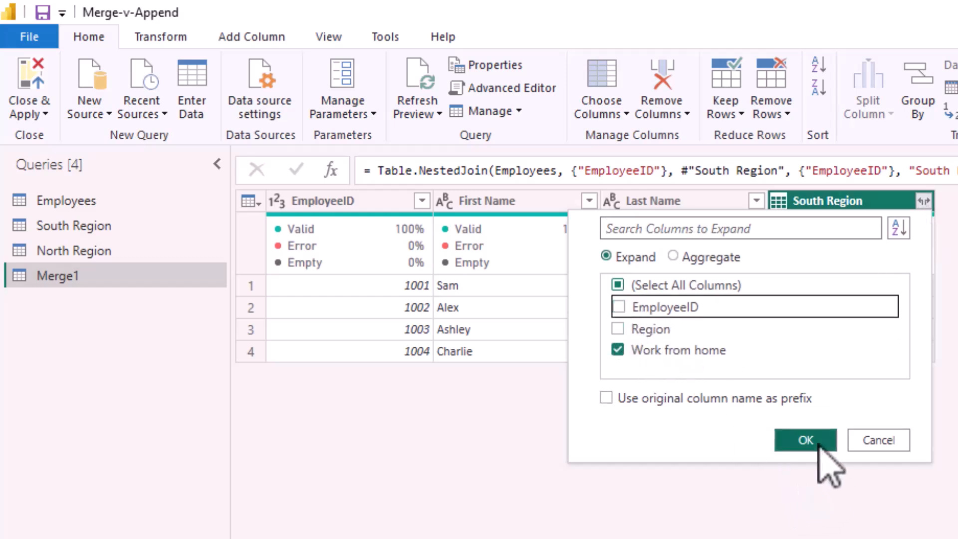
left_click(809, 440)
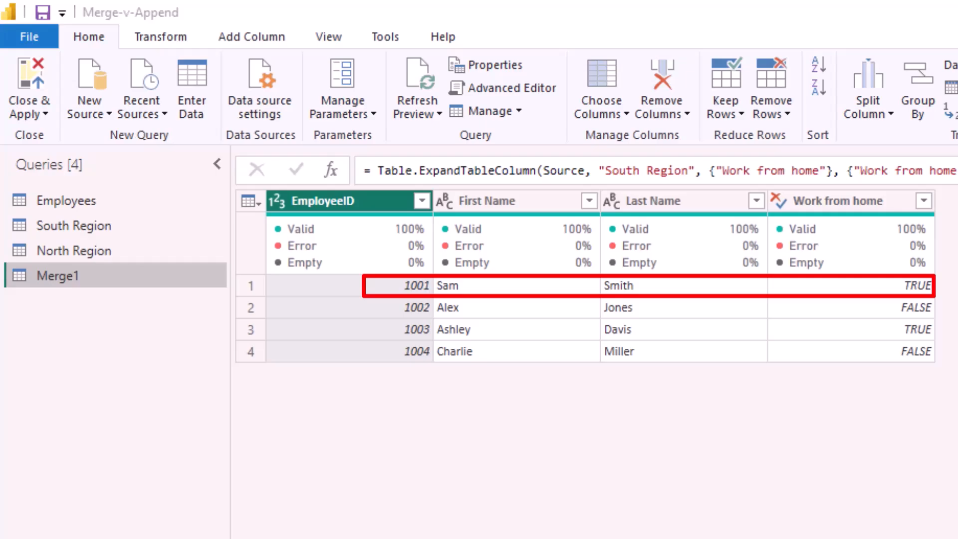
left_click(74, 225)
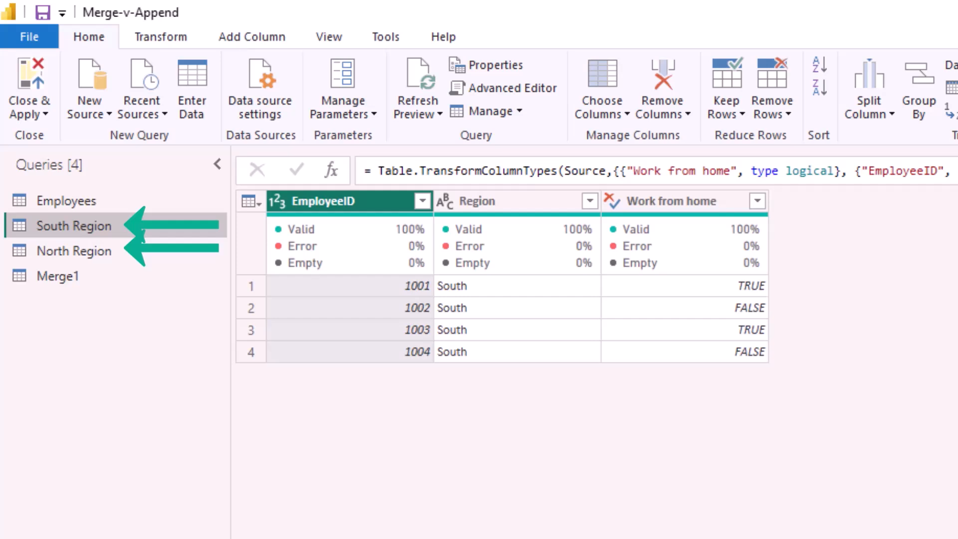
View the other region query's rows and bring up the Append Queries options
left_click(74, 251)
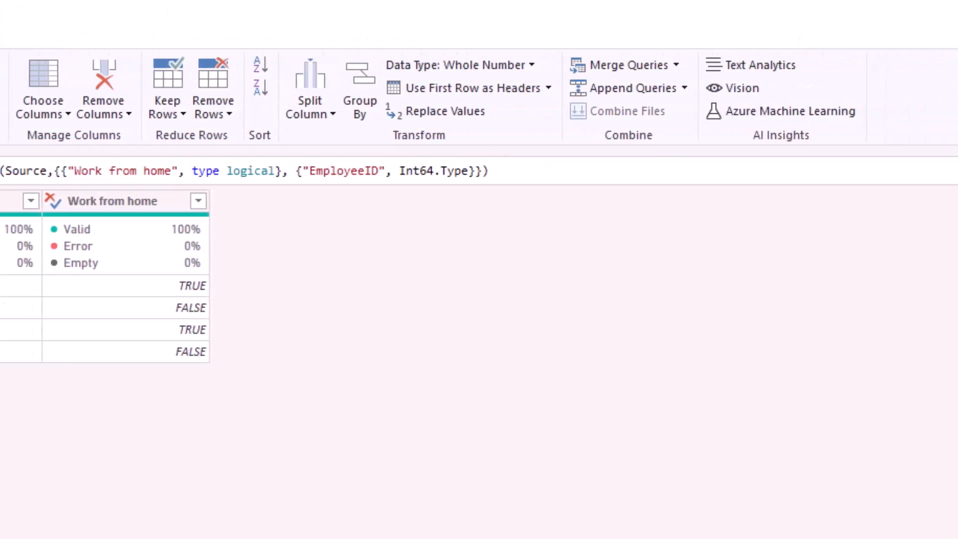
left_click(628, 88)
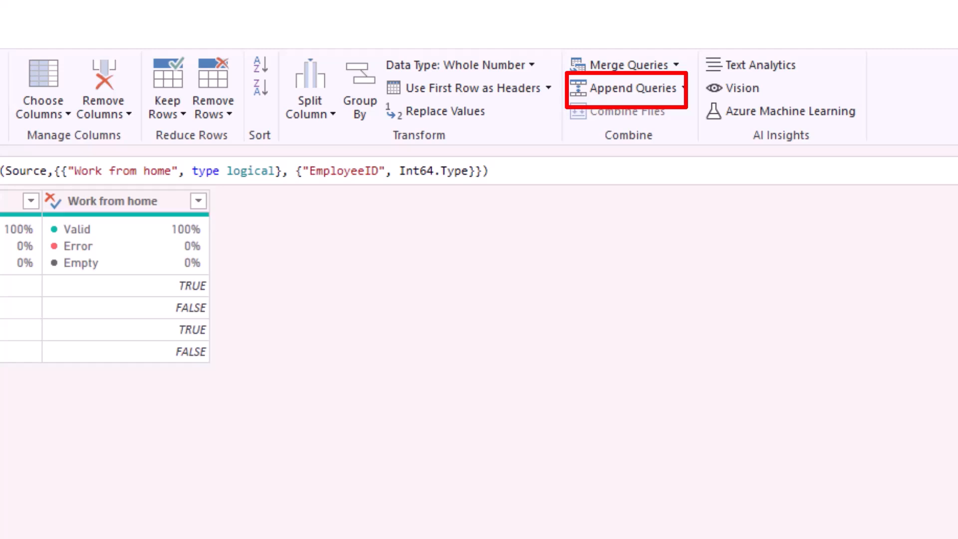
Append as new with North Region first and South Region second, giving eight rows
left_click(632, 88)
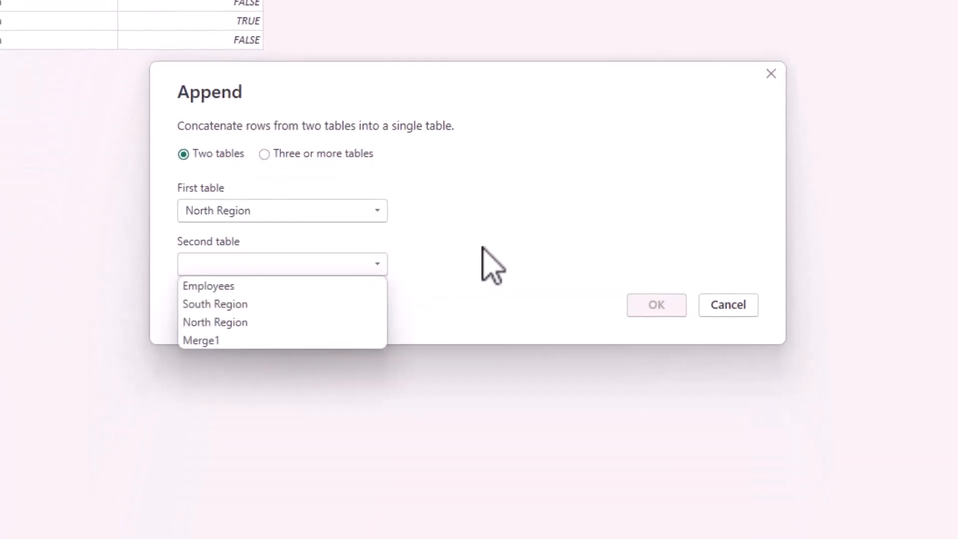
left_click(214, 304)
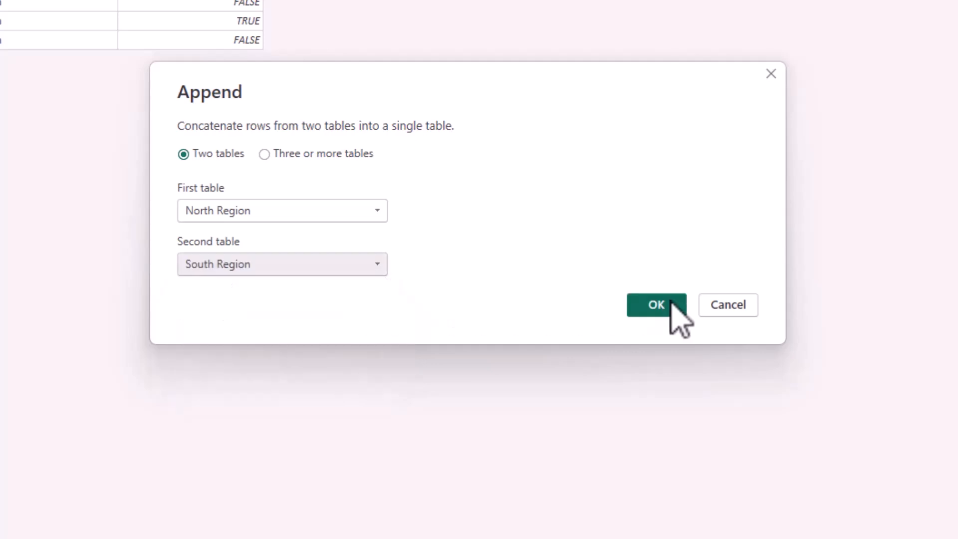
left_click(656, 305)
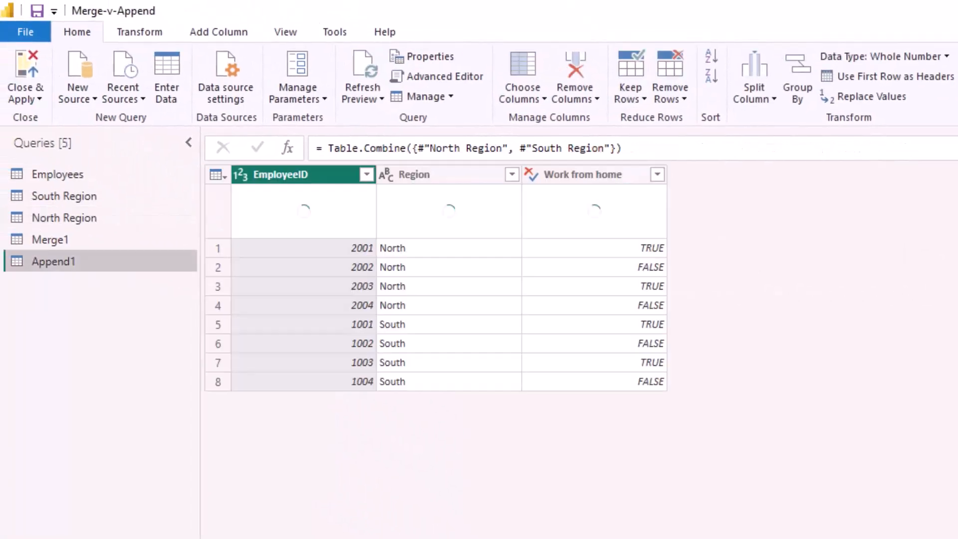